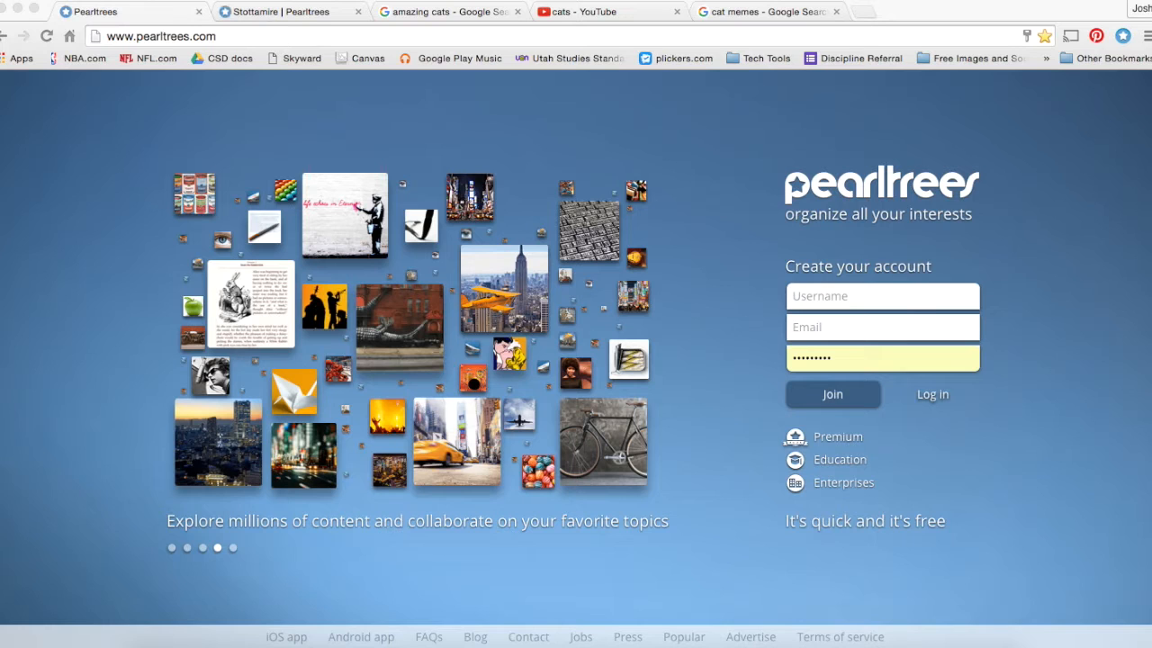
pyautogui.moveTo(893, 223)
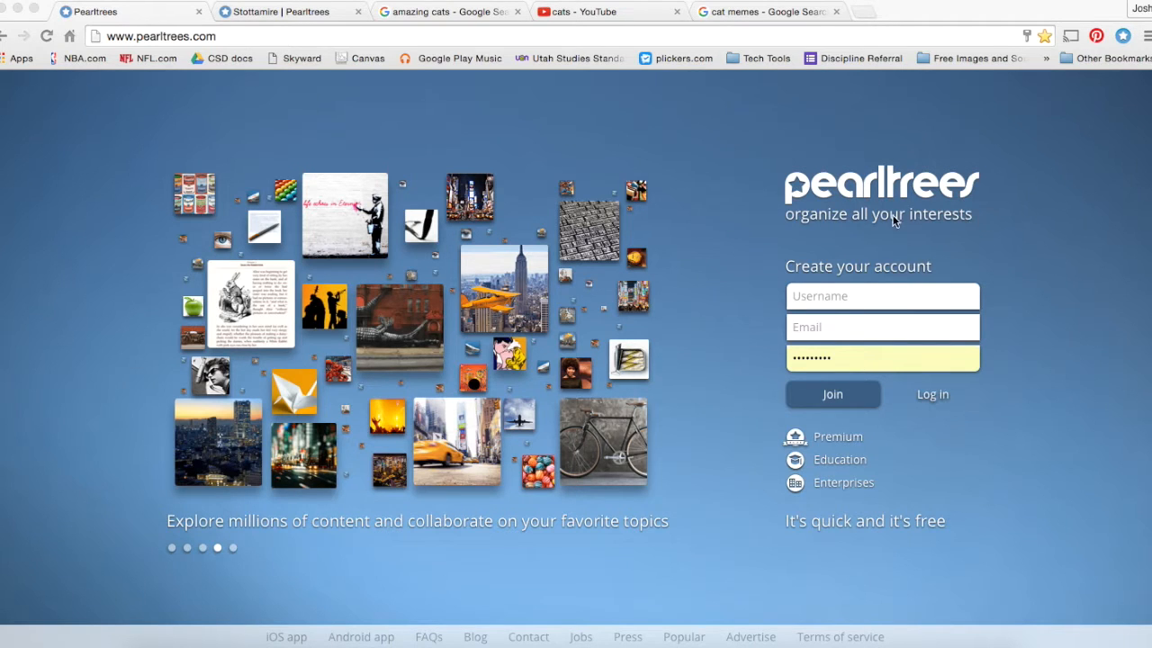
pyautogui.moveTo(478, 137)
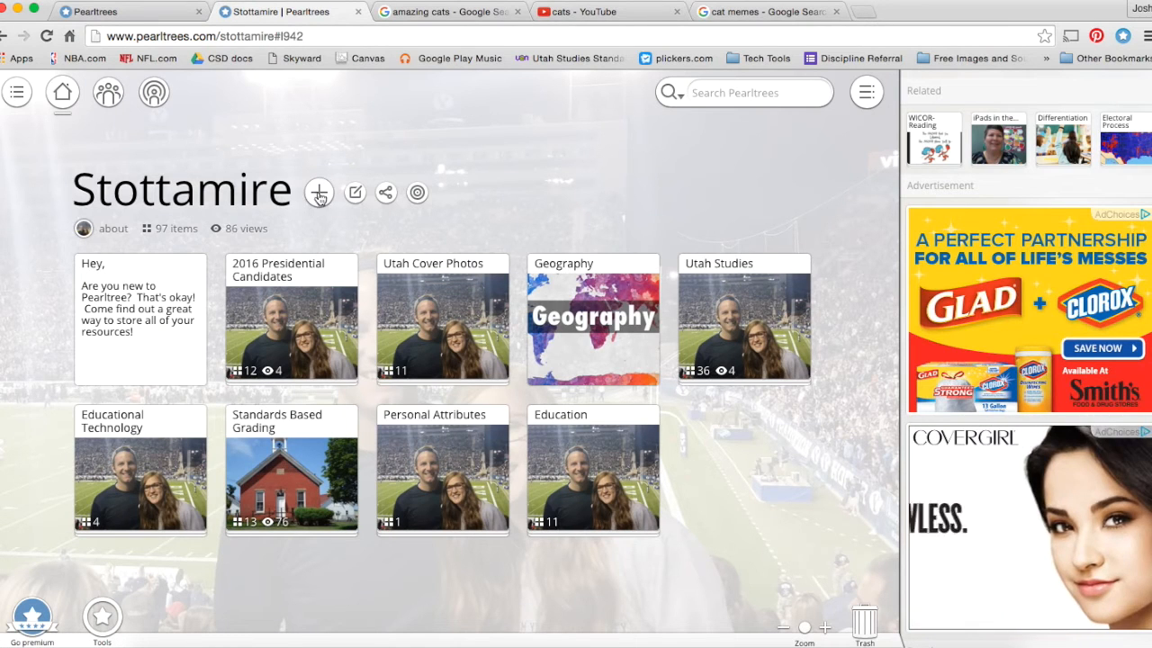
pyautogui.moveTo(318, 191)
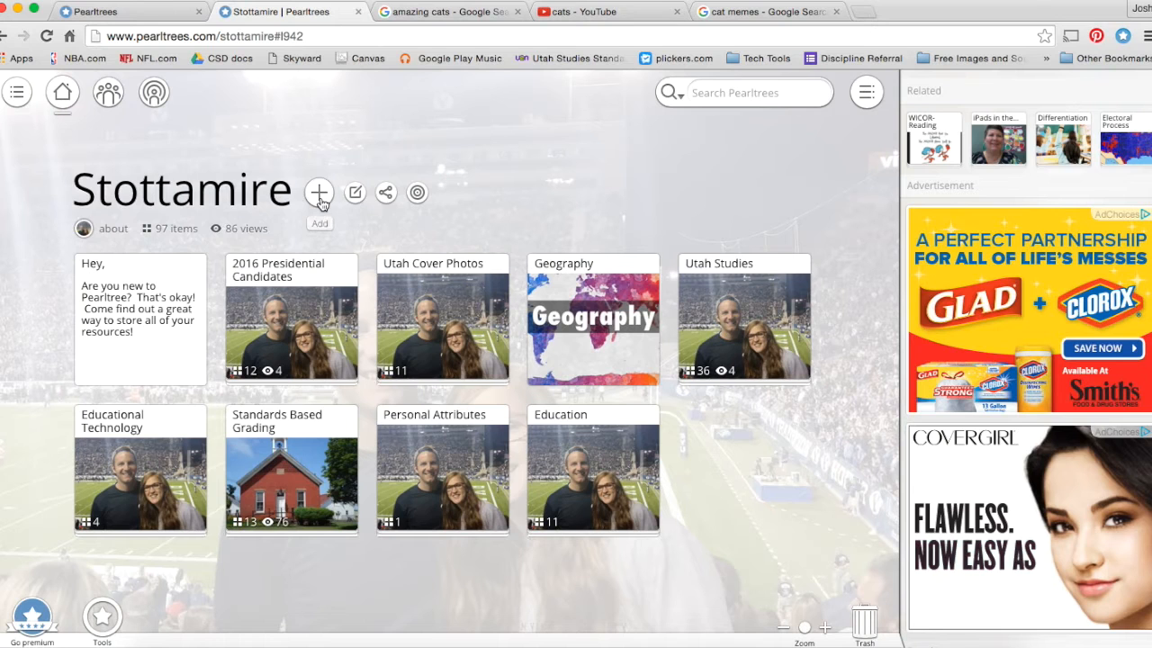
# - Add a new collection titled 'Cats' to the Stottamire account
pyautogui.click(320, 191)
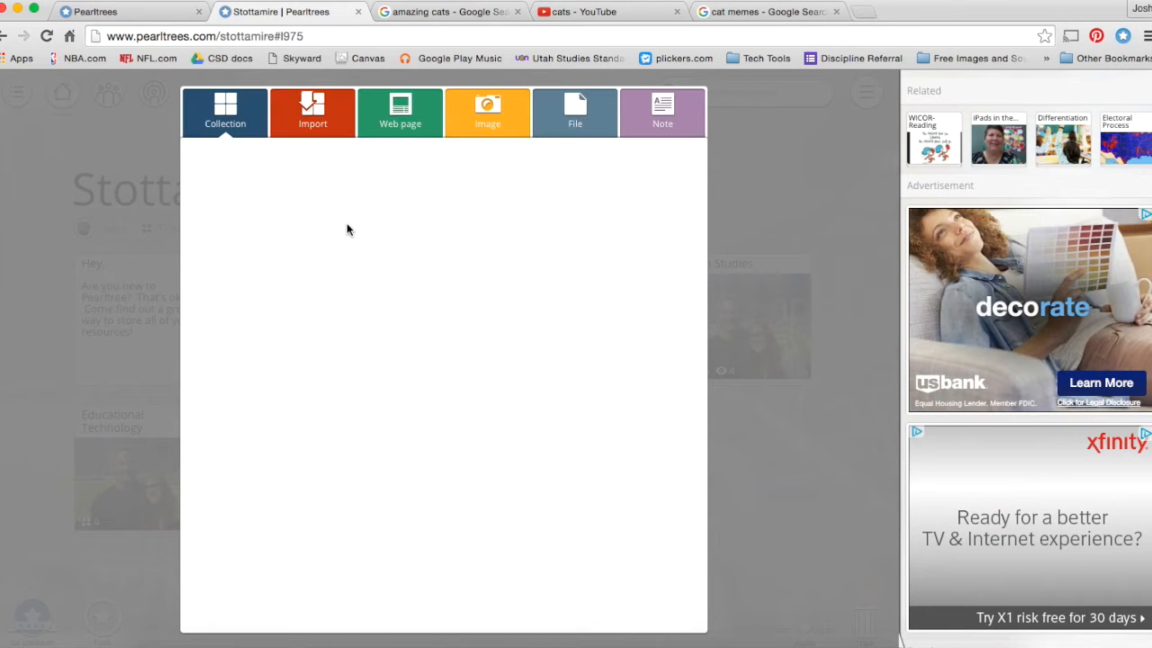
pyautogui.click(225, 112)
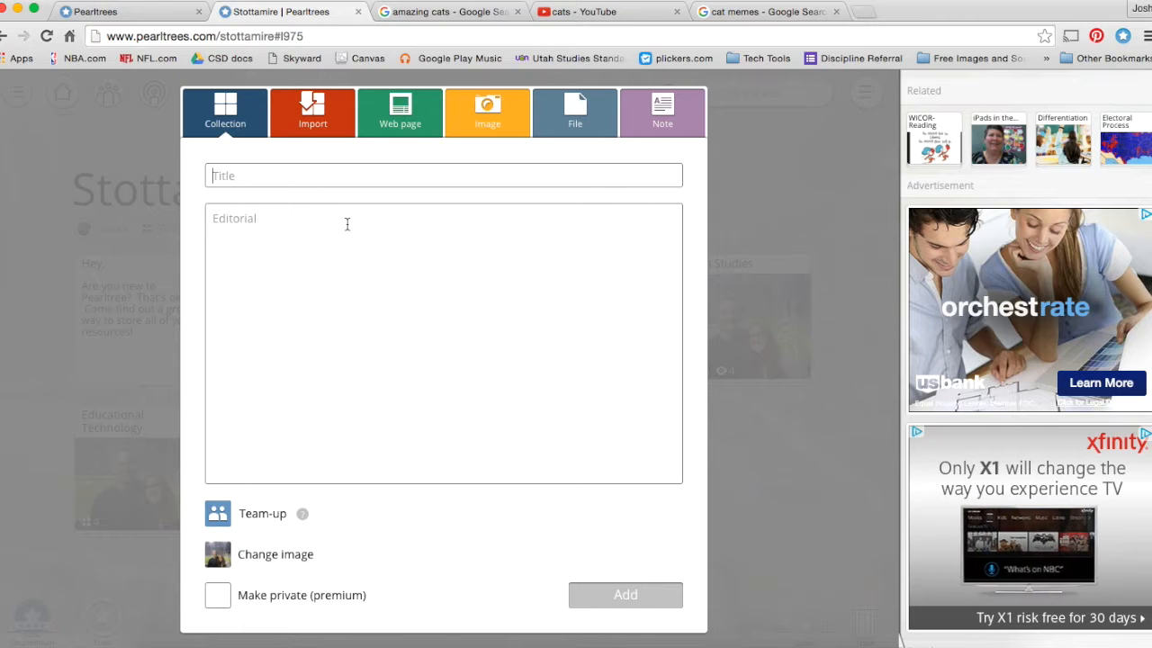
pyautogui.write('Cat')
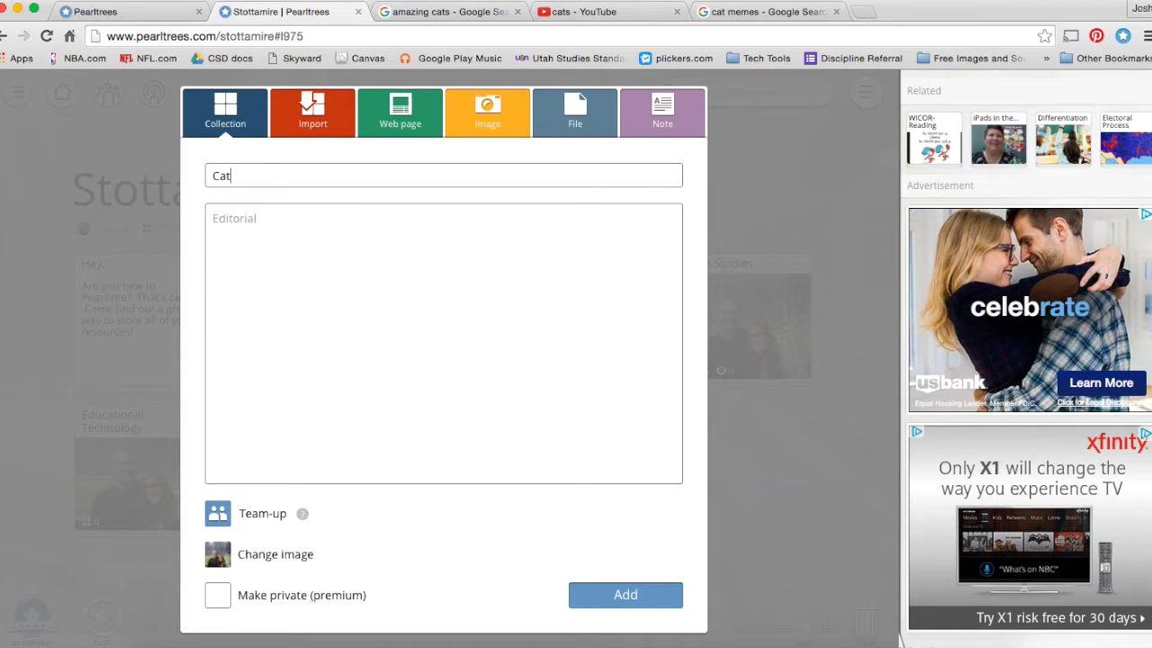
pyautogui.write('s')
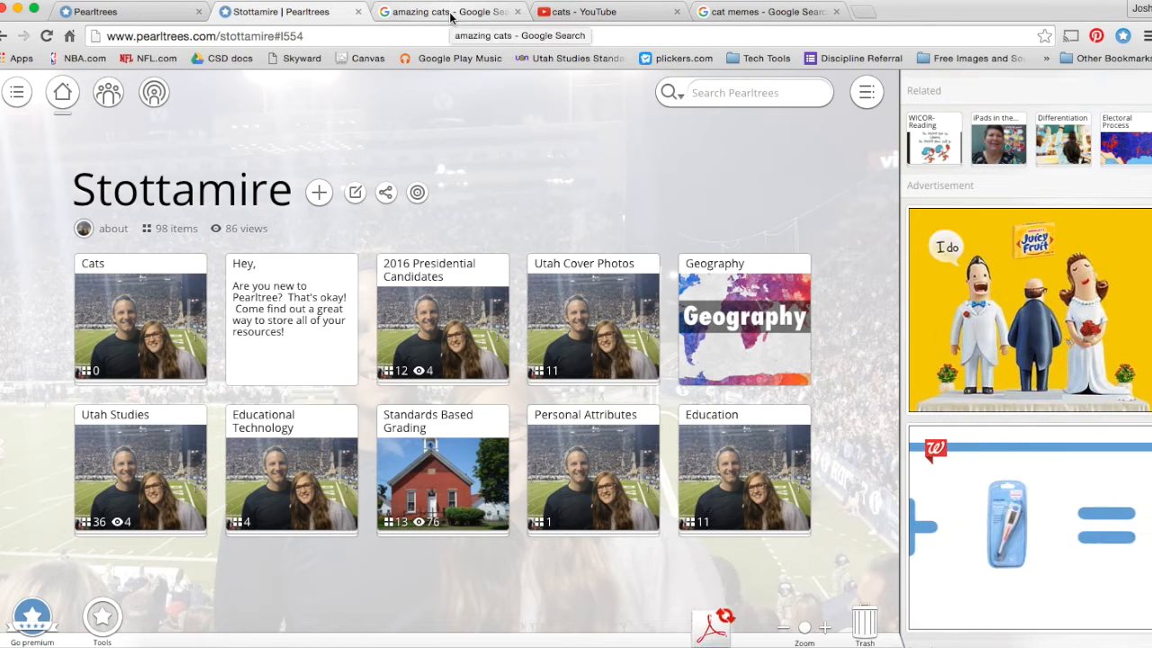
# - From the amazing cats search results, open the LoveMeow 'Top 20 Amazing Cat Stories of 2012' article
pyautogui.click(446, 11)
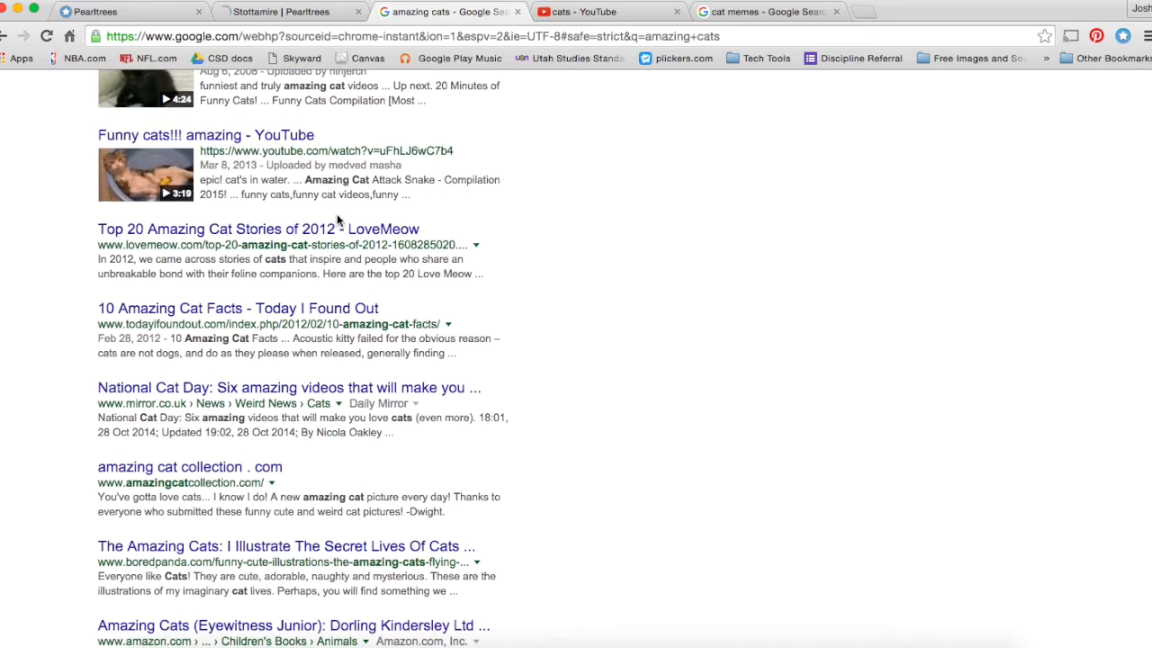
pyautogui.moveTo(259, 229)
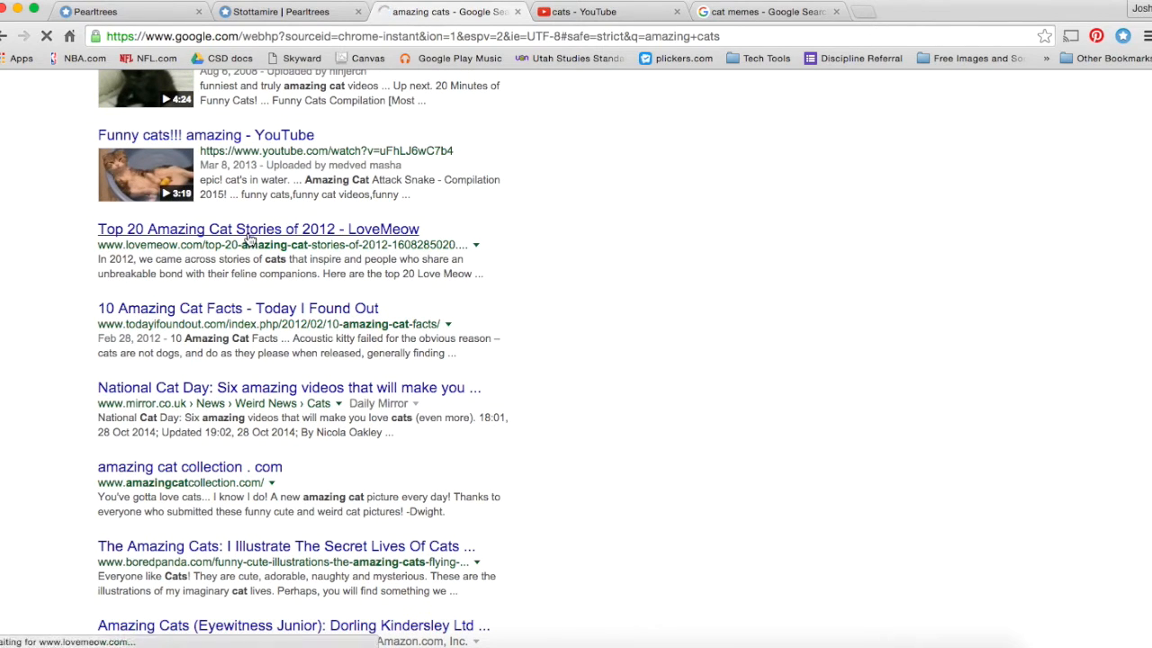
pyautogui.click(259, 228)
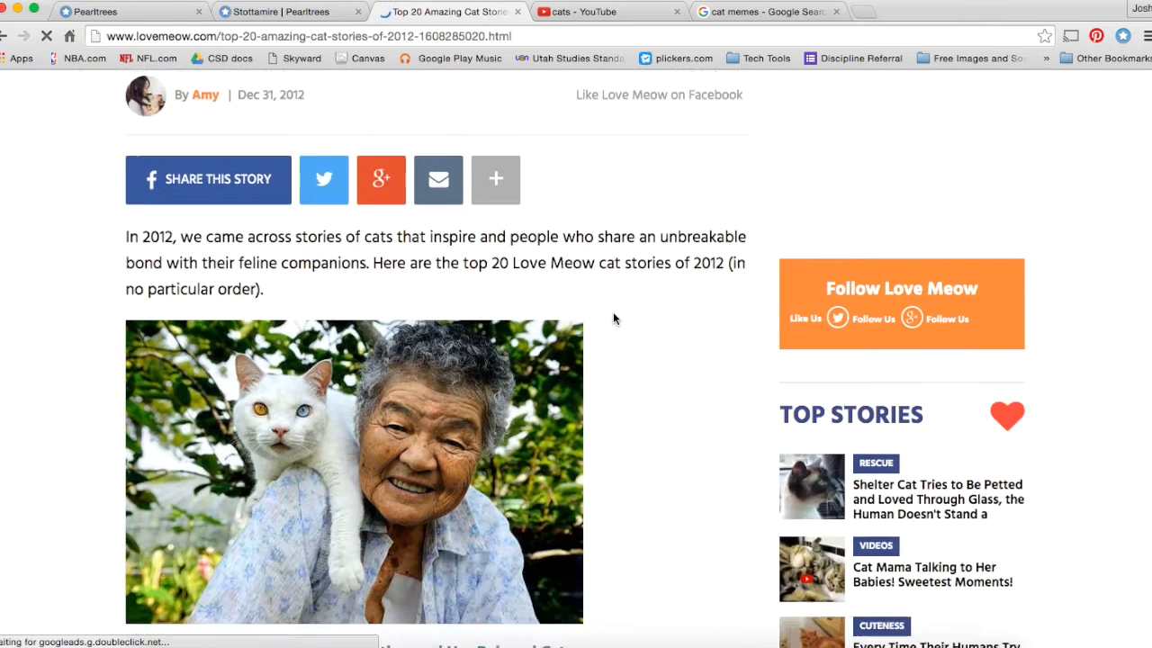
pyautogui.scroll(-3)
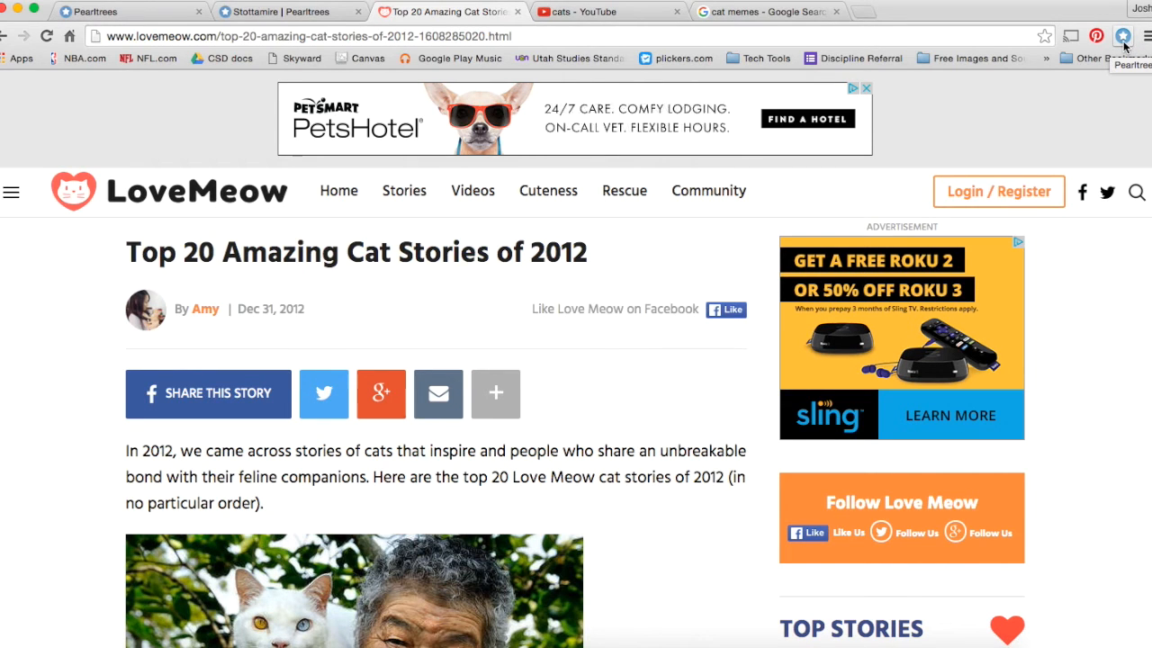
# - Save the LoveMeow cat stories page into the Cats collection via the Pearltrees extension
pyautogui.click(1123, 36)
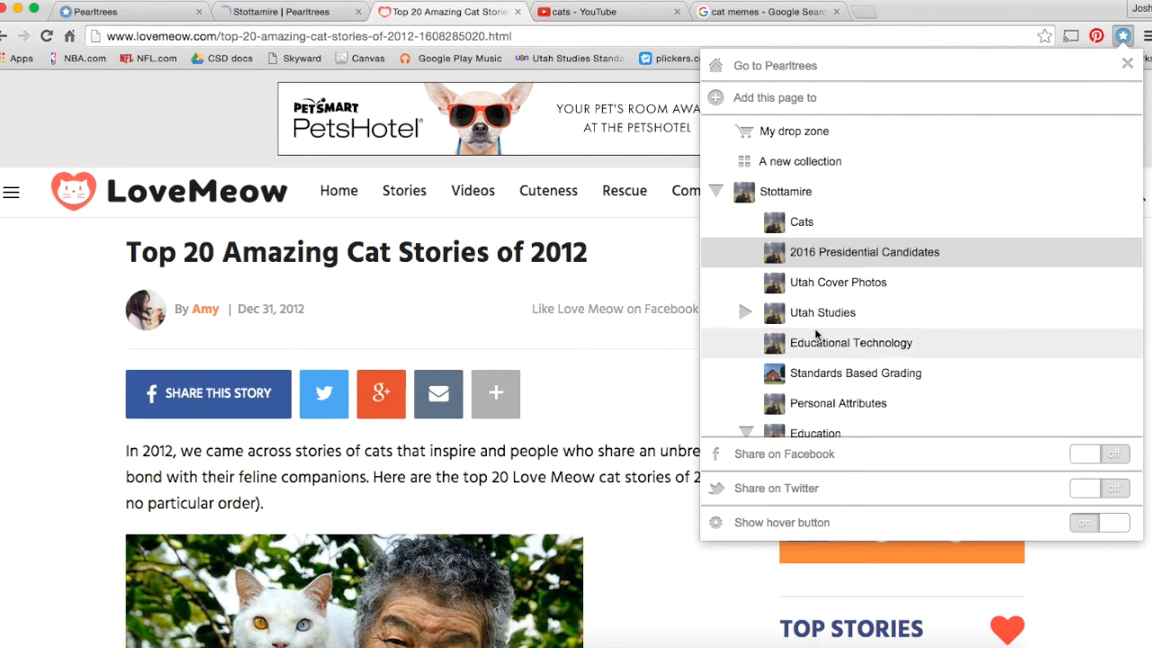
pyautogui.moveTo(801, 223)
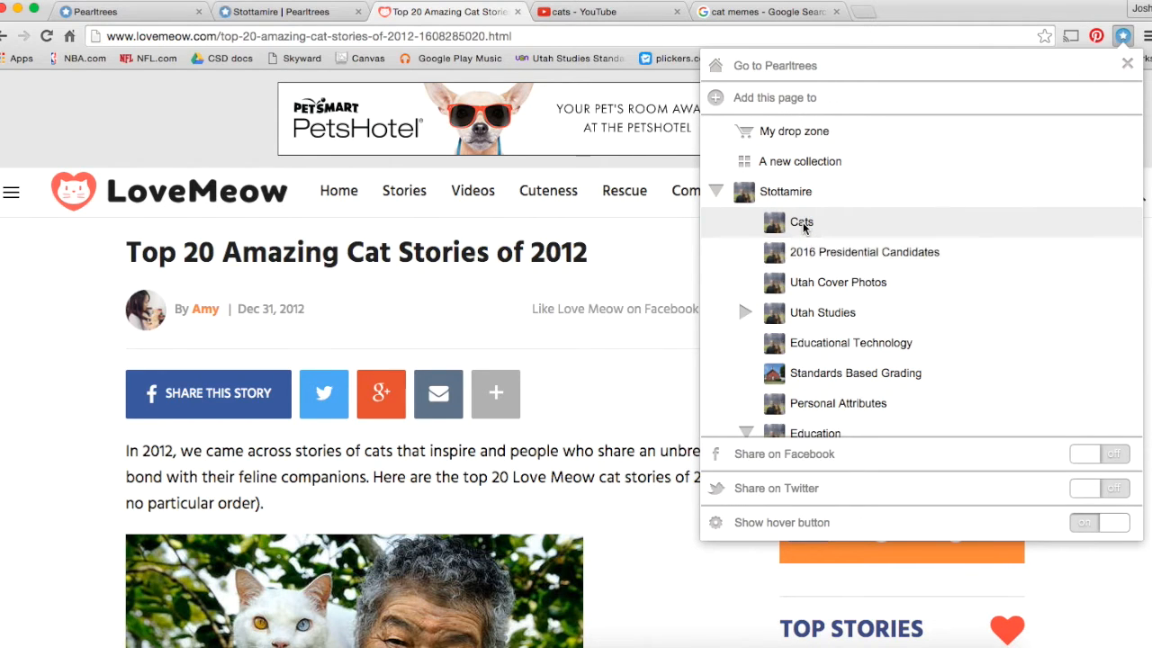
pyautogui.click(801, 223)
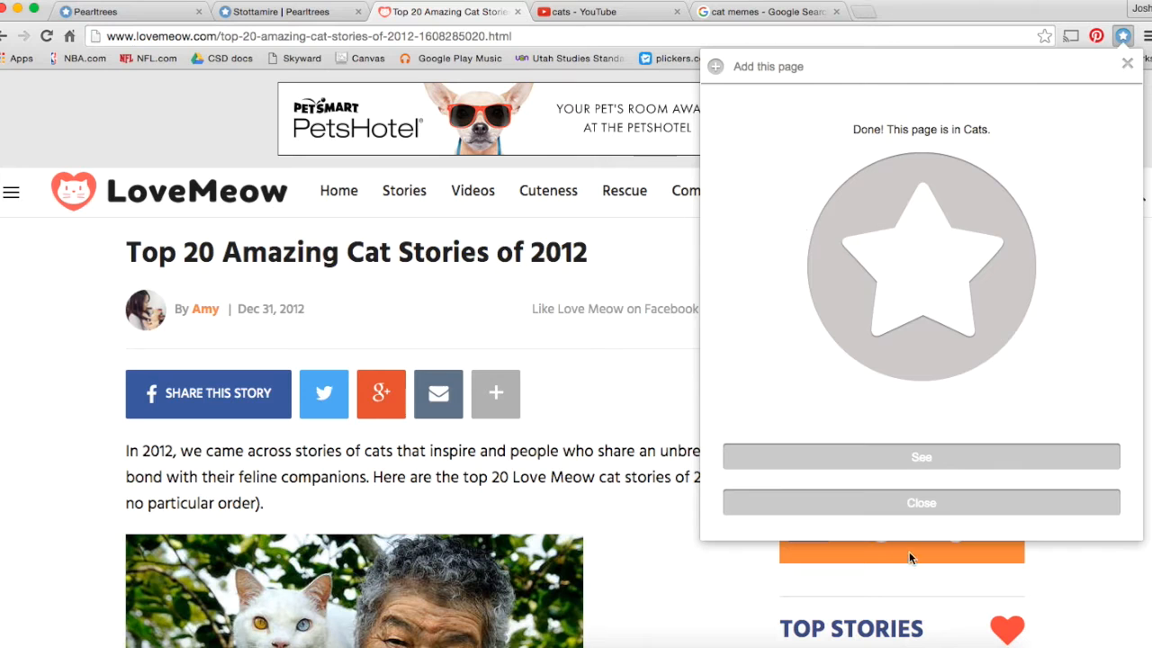
pyautogui.click(922, 503)
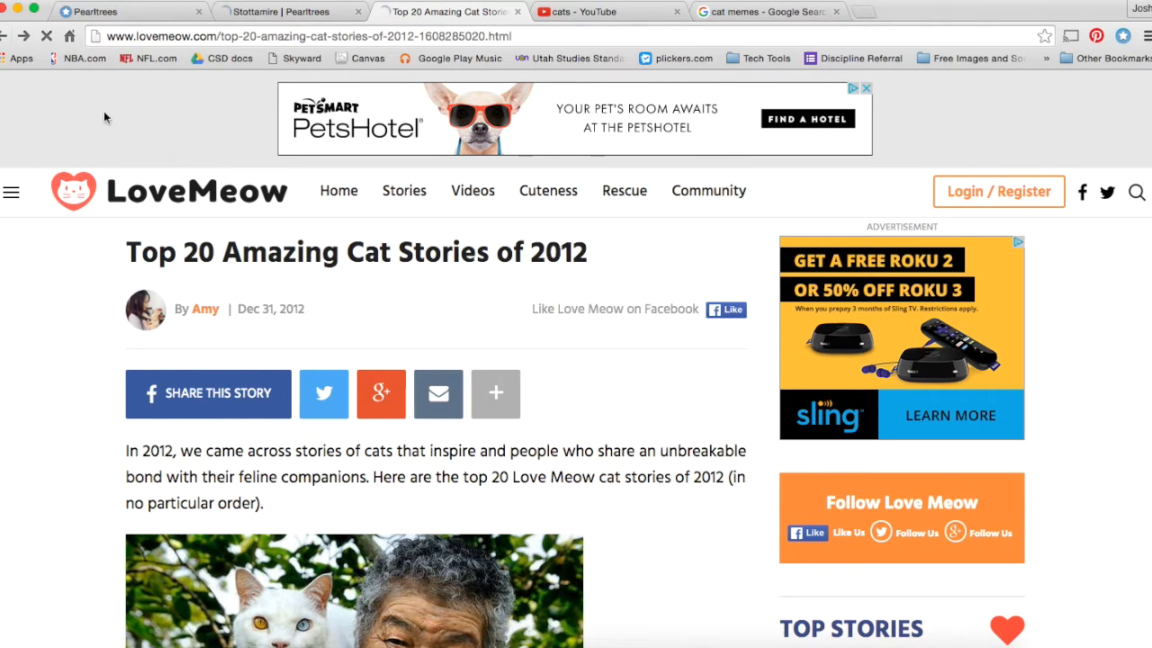
# - Open the YouTube 'Funny Cats Compilation' video and skip its ad
pyautogui.click(450, 11)
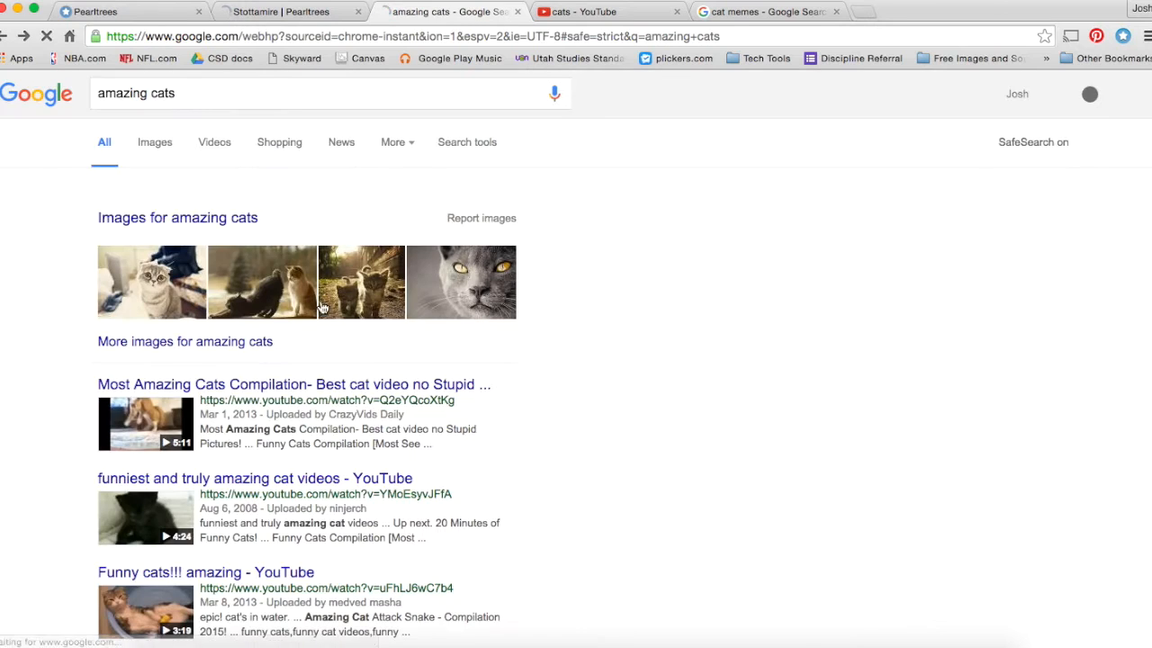
pyautogui.scroll(-3)
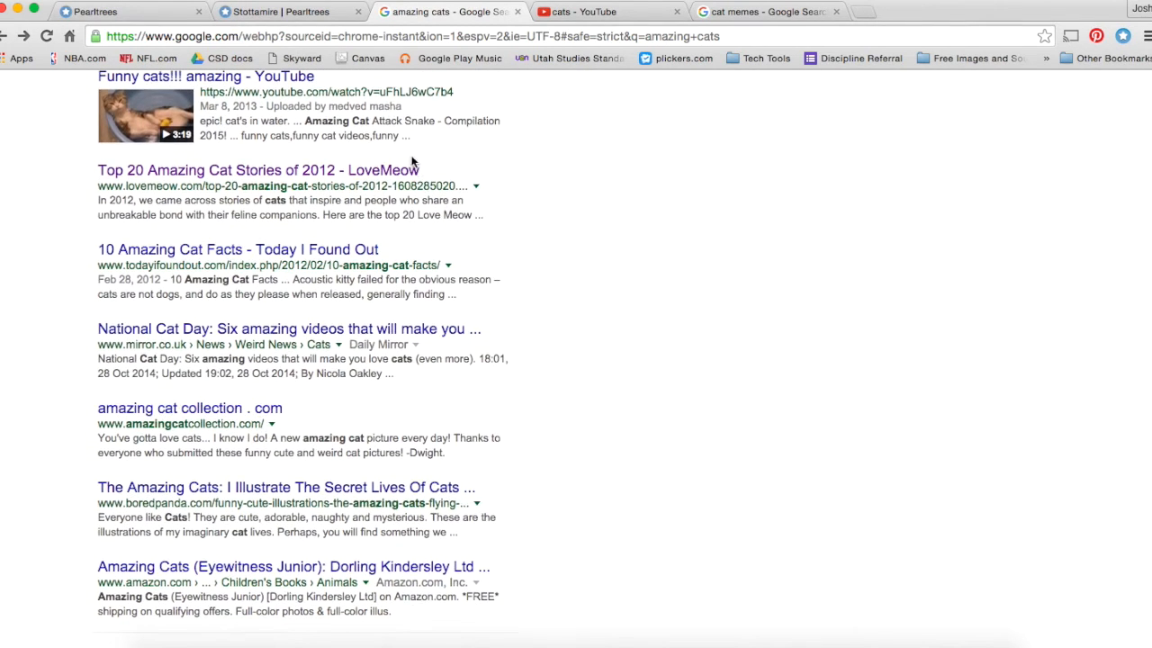
pyautogui.click(609, 10)
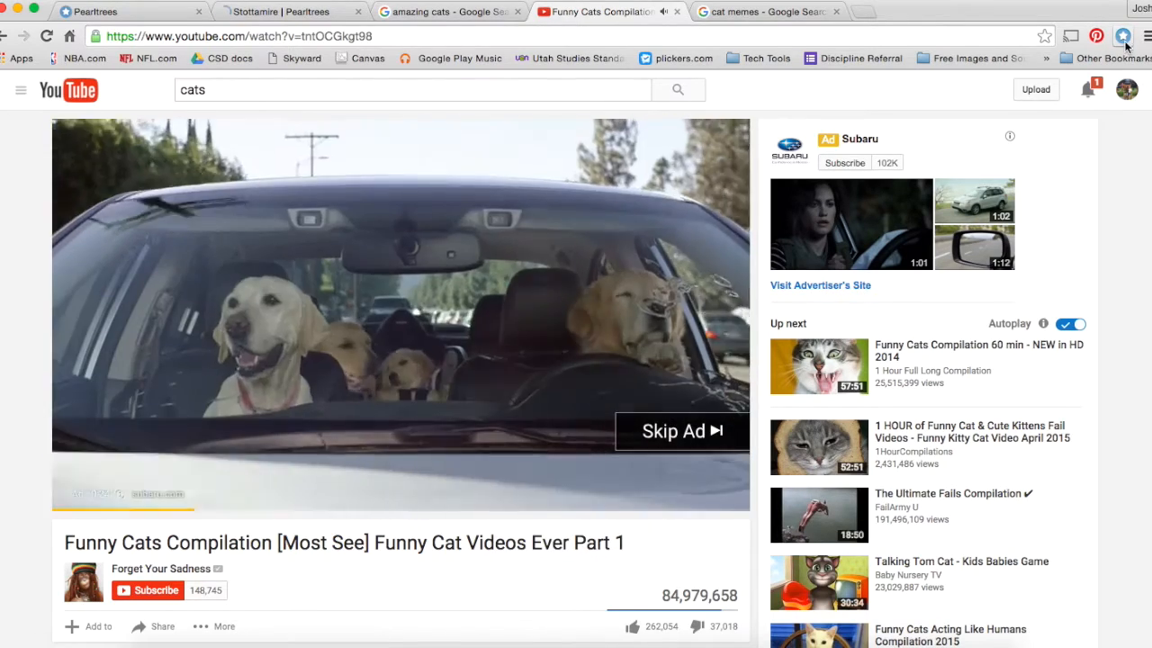
pyautogui.click(673, 432)
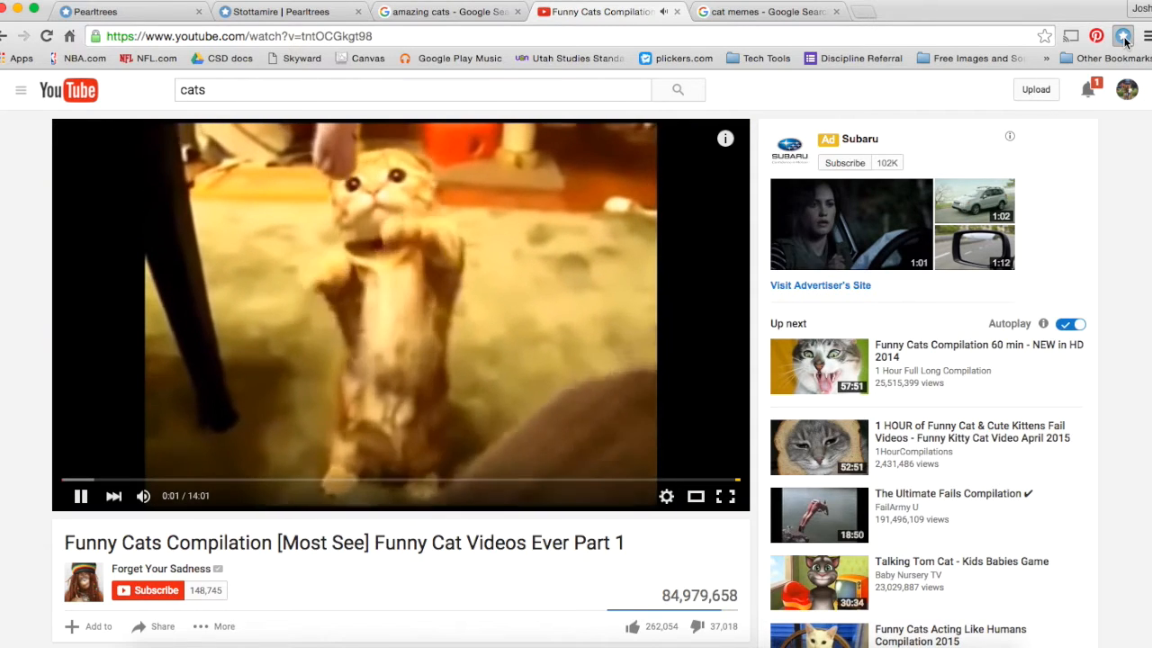
# - Save the Funny Cats Compilation video page into the Cats collection via the extension
pyautogui.click(1123, 36)
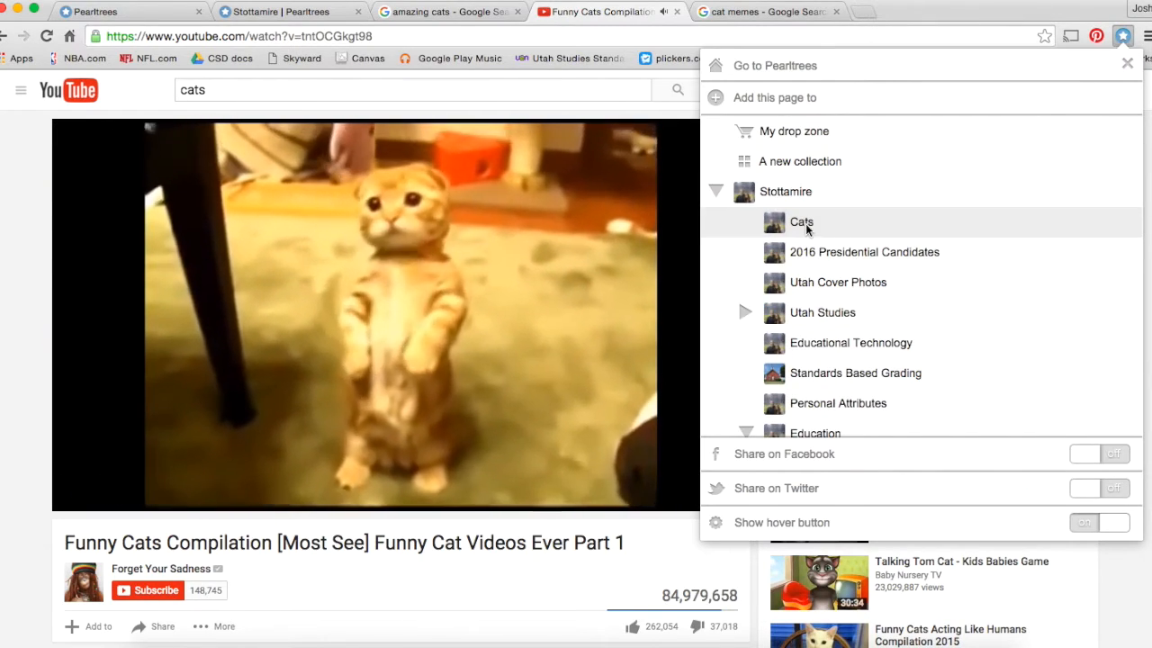
pyautogui.click(801, 224)
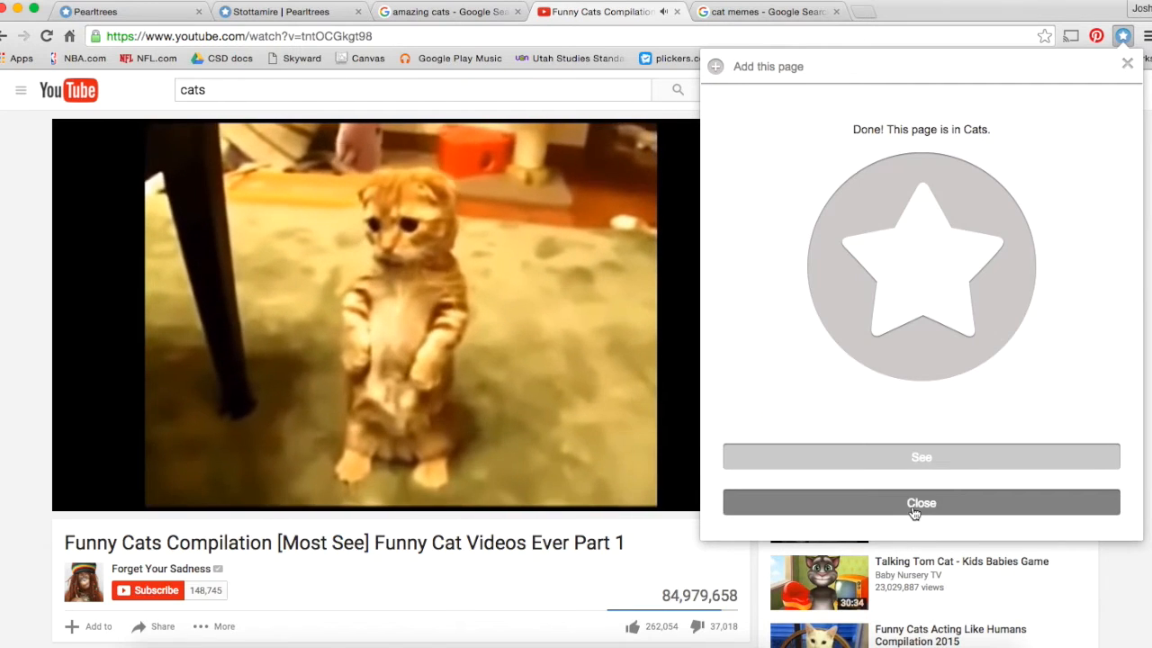
pyautogui.click(922, 502)
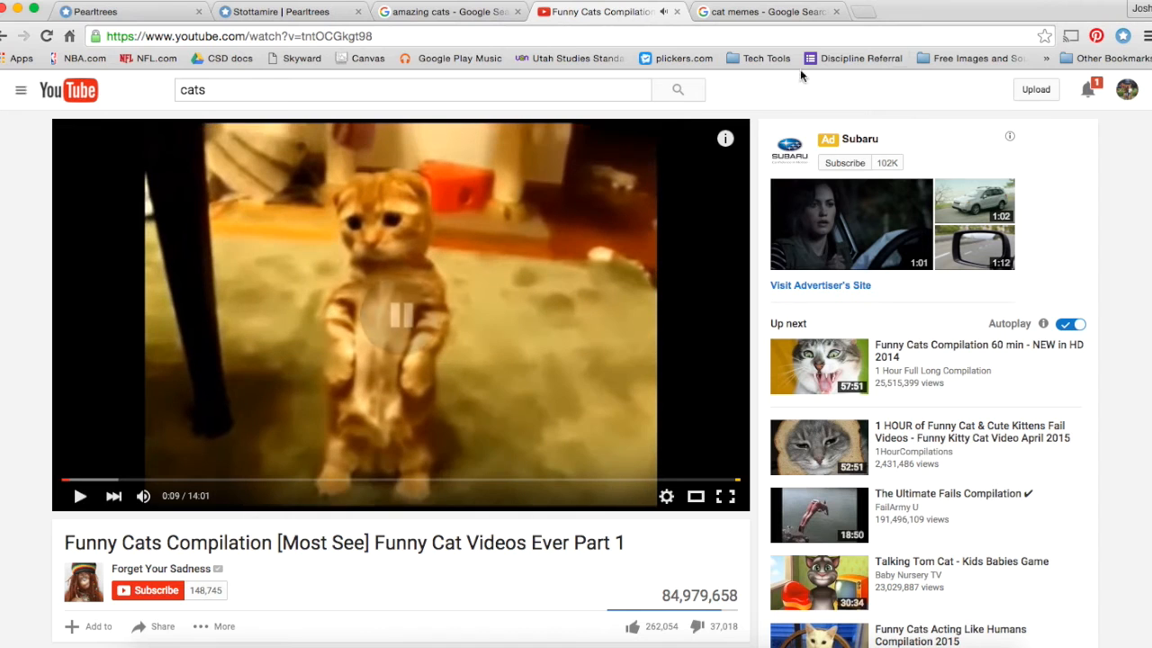
# - From the cat memes image results, add the 'I cannot brain today' meme to the Cats collection
pyautogui.click(756, 11)
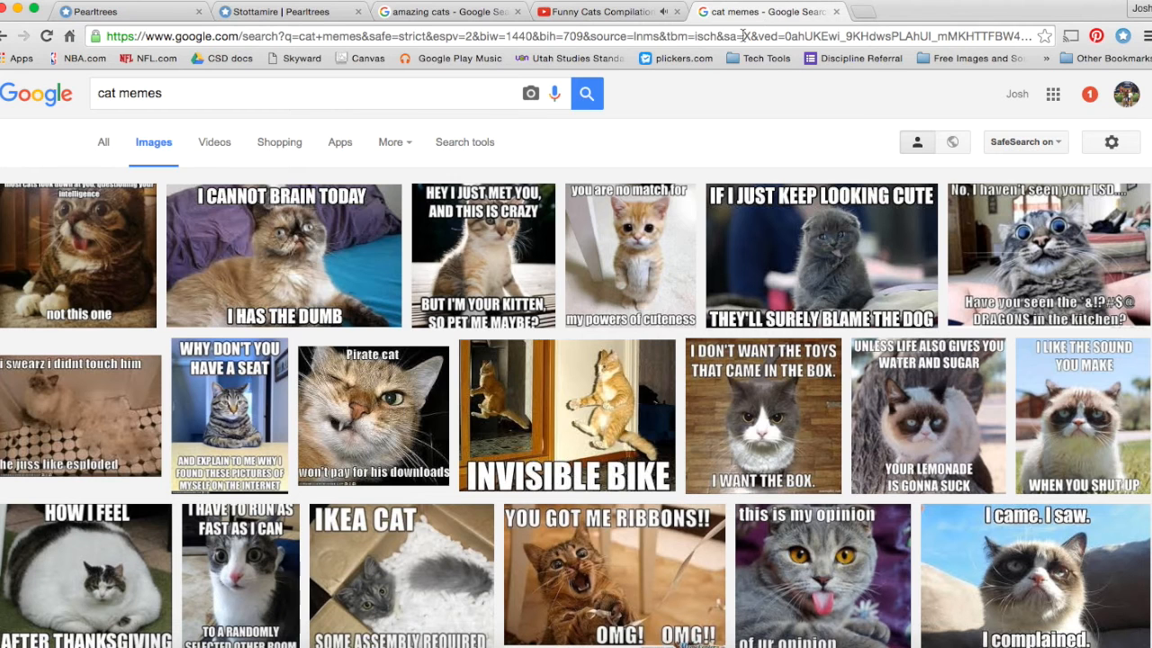
pyautogui.moveTo(670, 429)
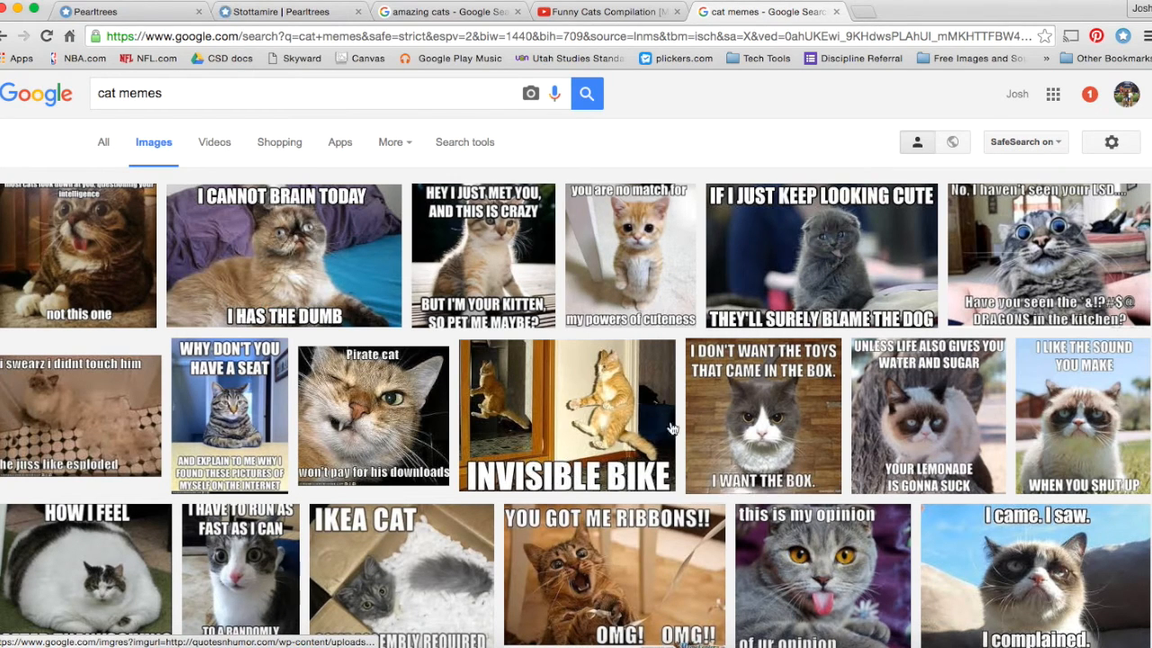
pyautogui.scroll(-3)
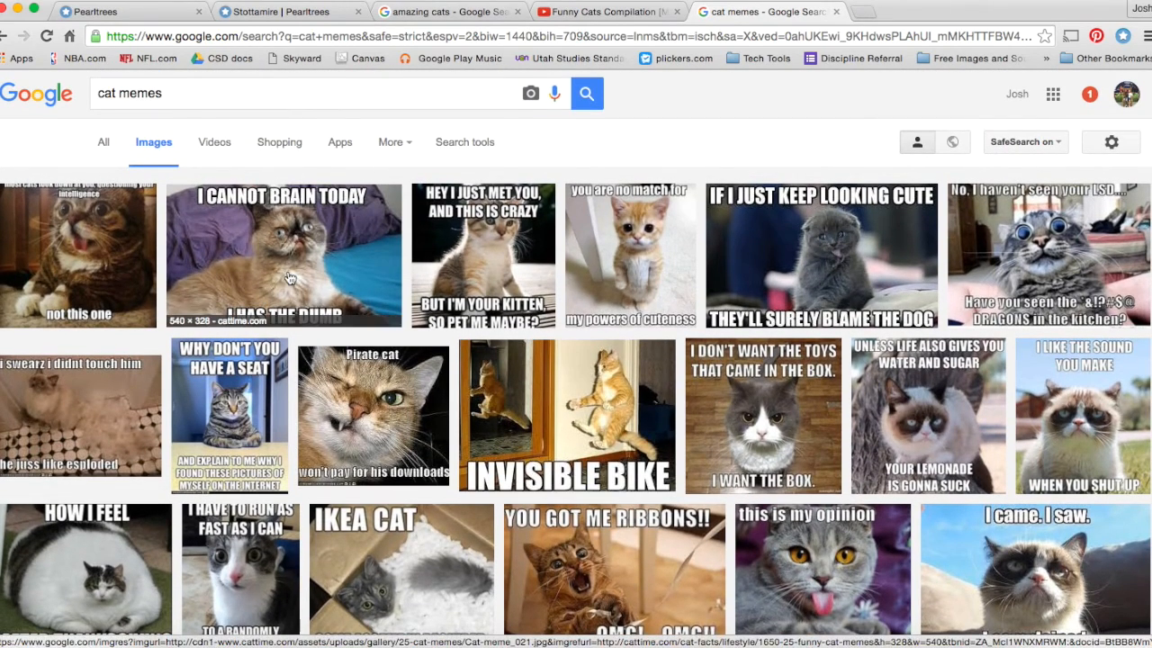
pyautogui.rightClick(288, 274)
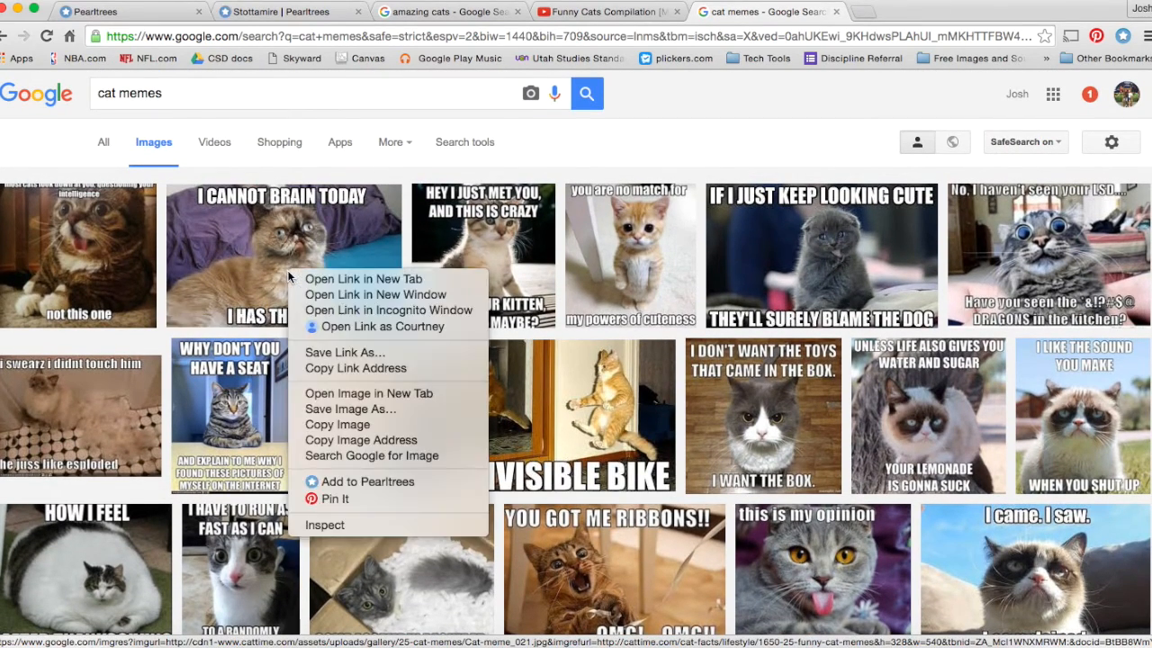
pyautogui.moveTo(364, 279)
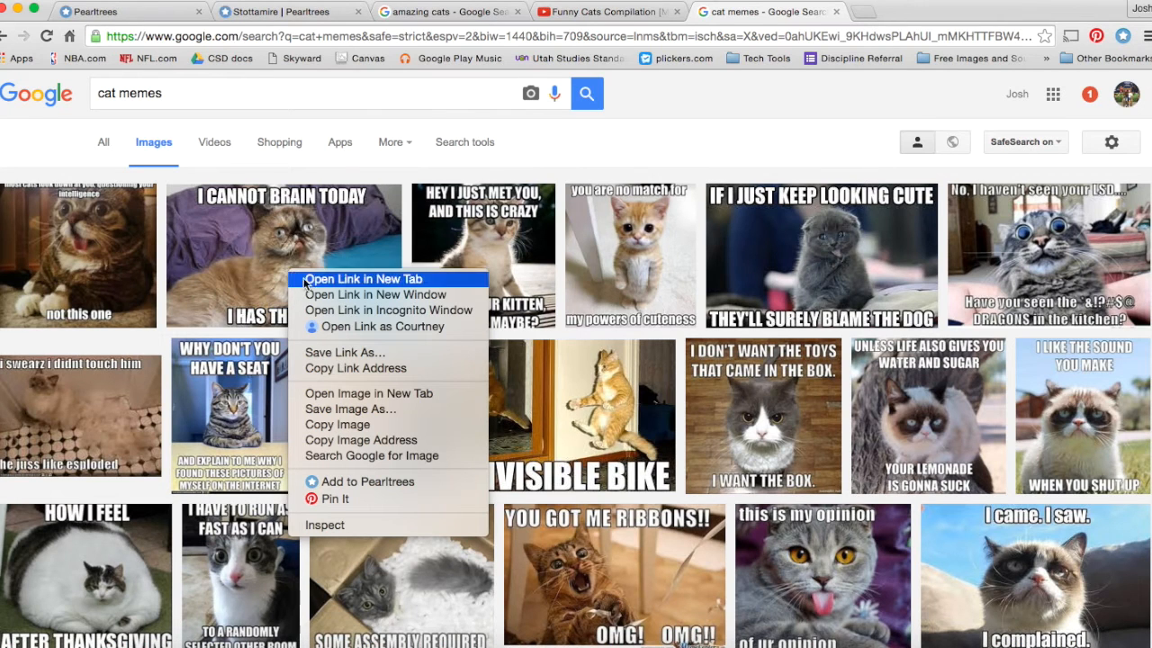
pyautogui.moveTo(360, 483)
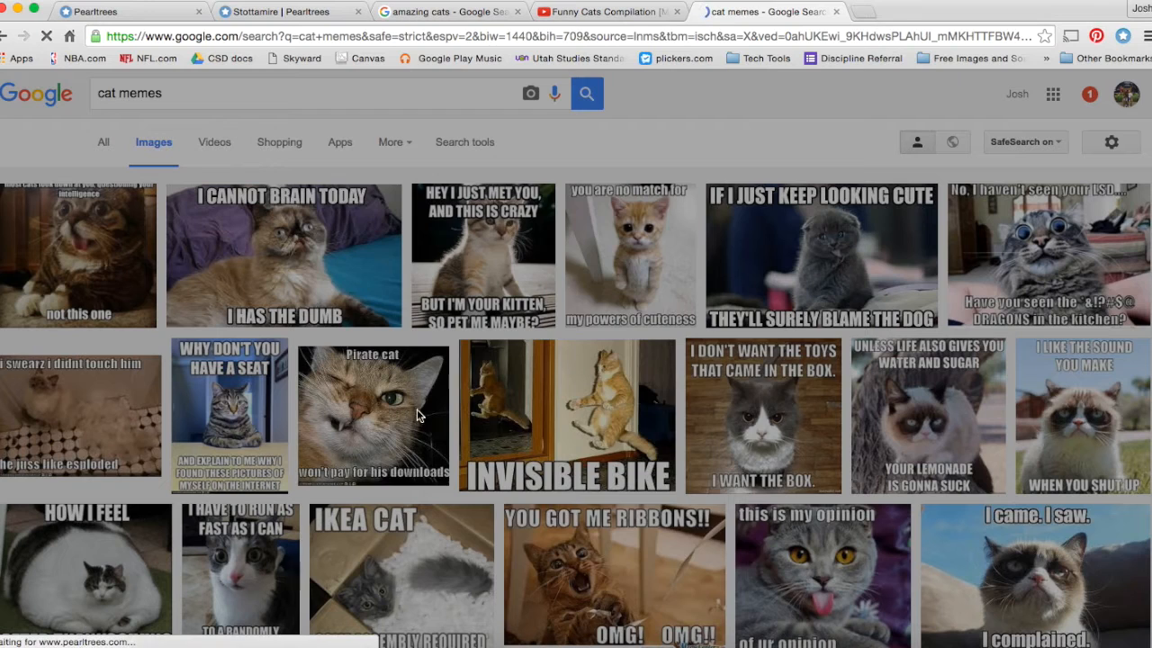
pyautogui.click(1095, 36)
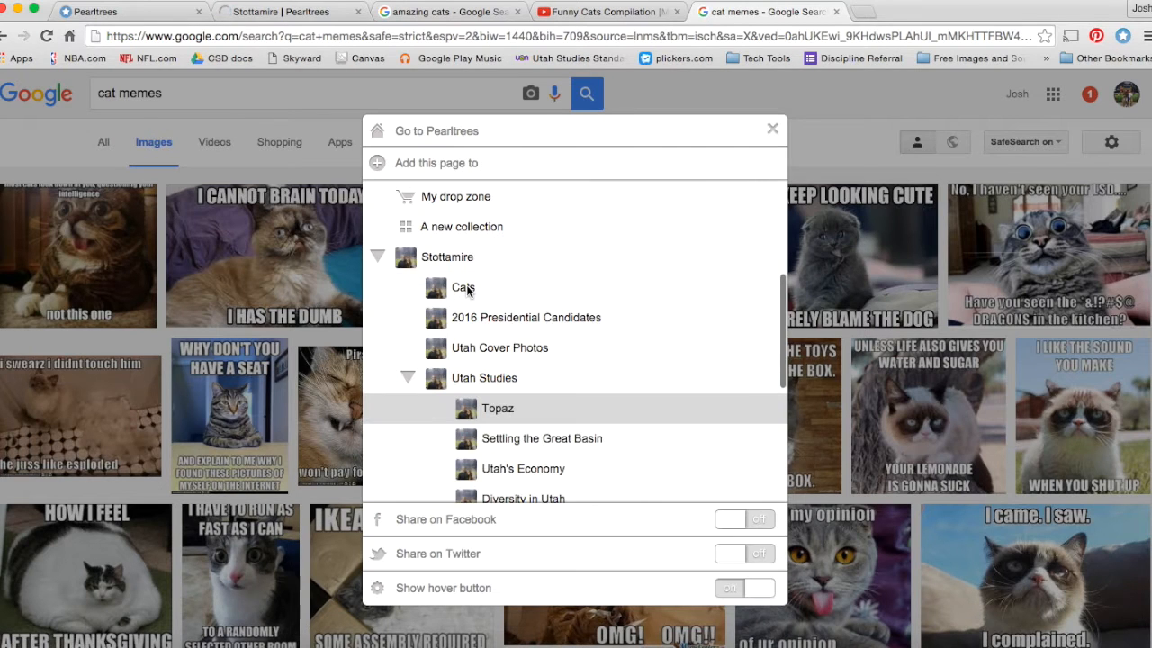
pyautogui.click(462, 288)
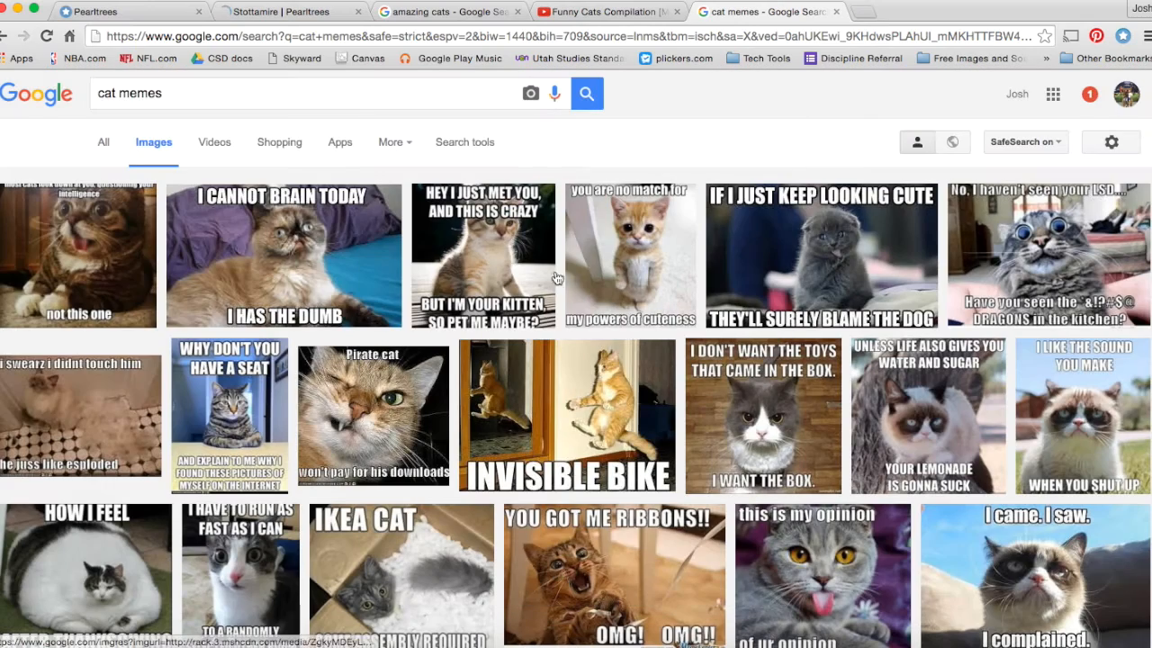
# - Switch to the Pearltrees tab showing the Cats collection with its three items
pyautogui.click(603, 10)
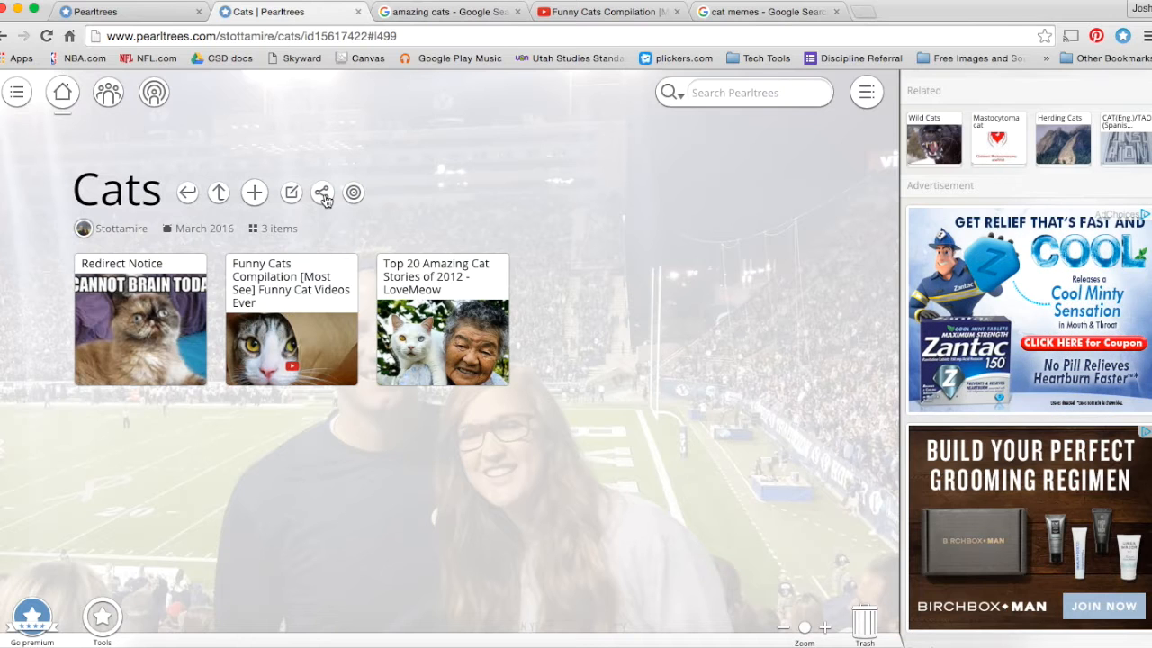
pyautogui.click(321, 191)
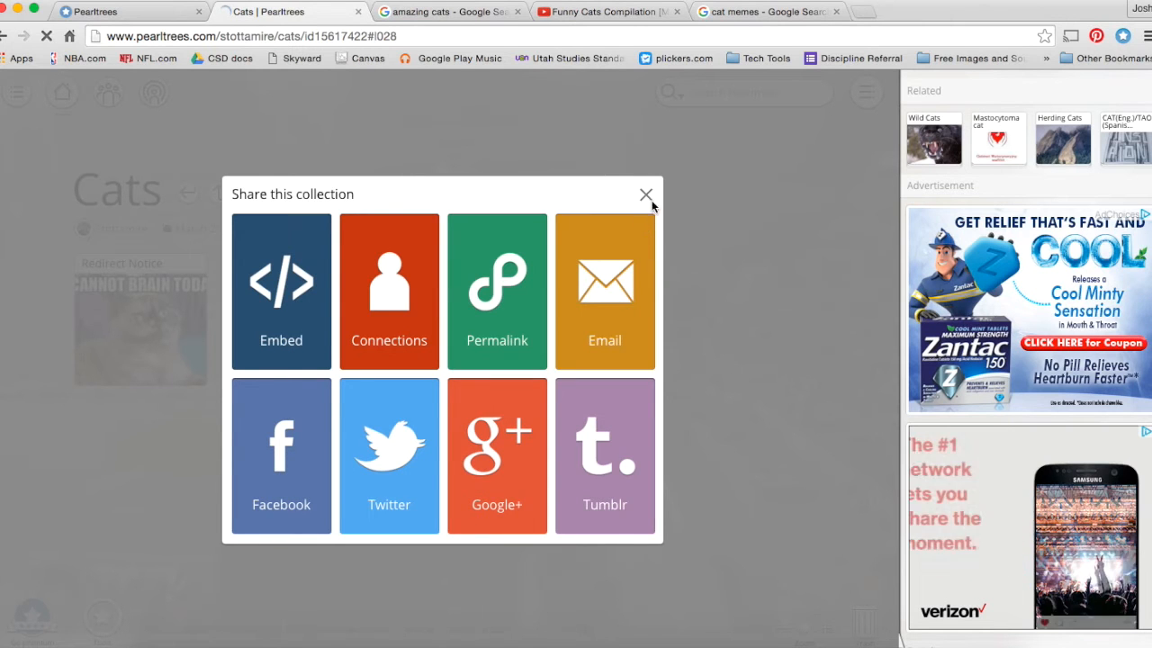
pyautogui.click(647, 195)
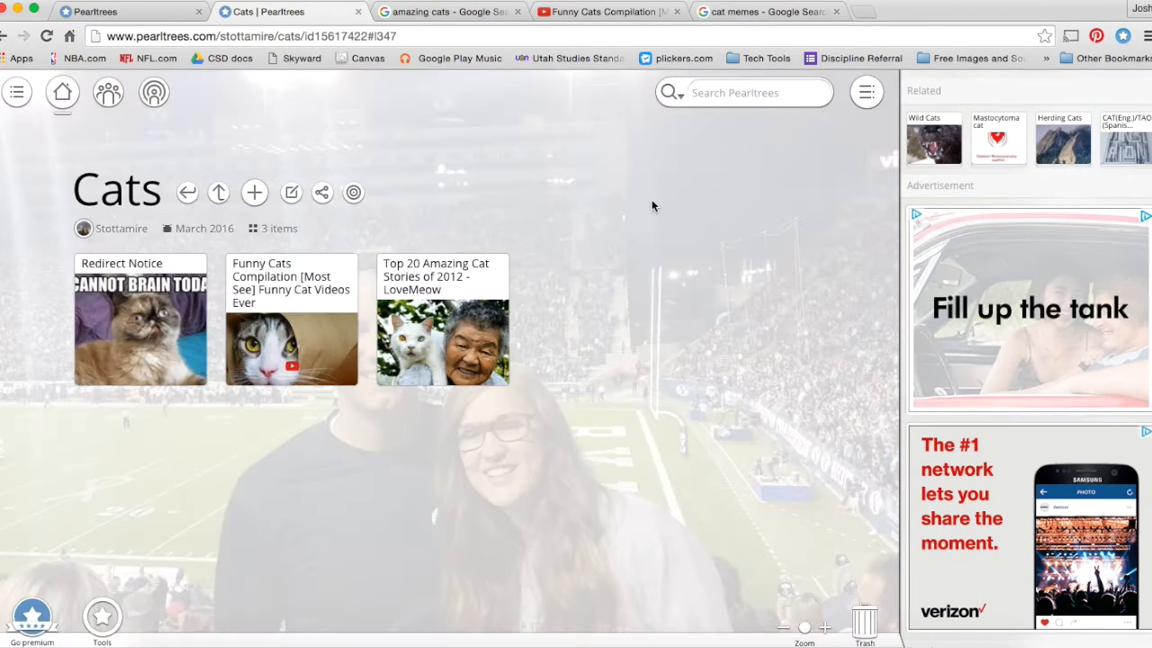